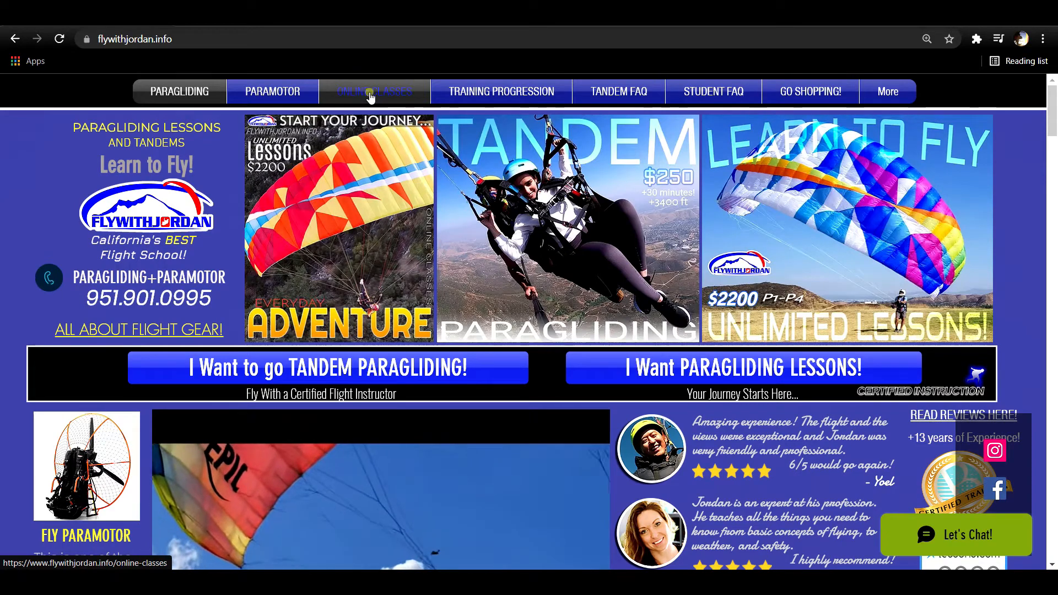
Go to the Online Classes page and bring up the member sign-up form
left_click(373, 92)
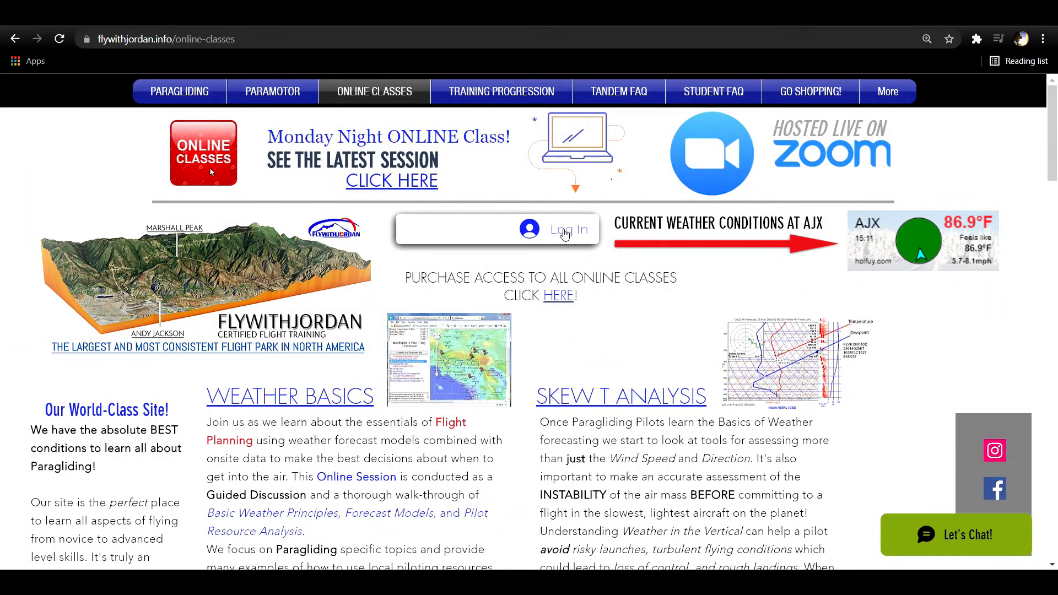
left_click(565, 229)
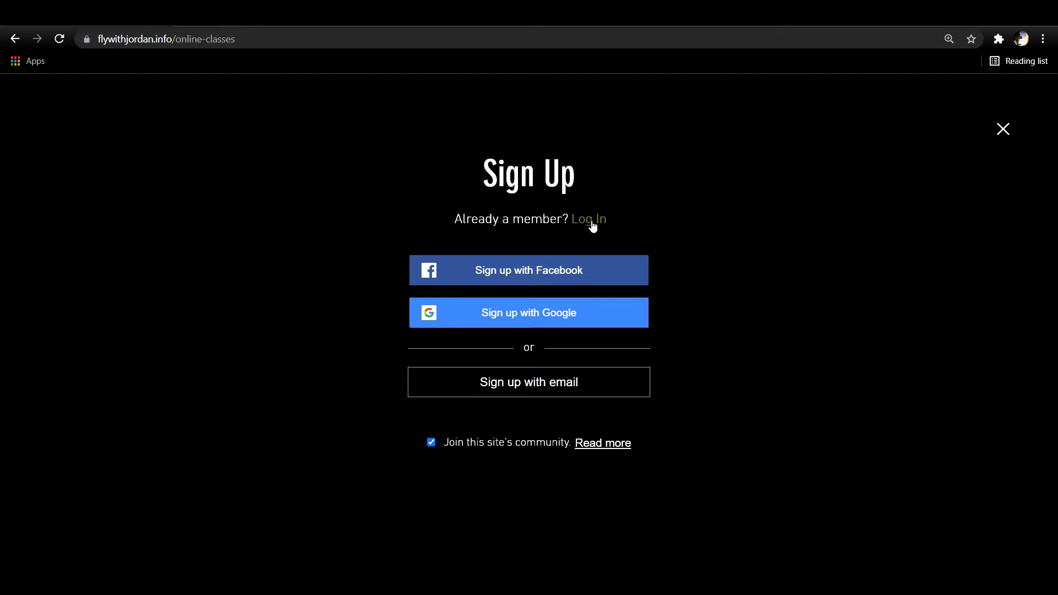
Switch the dialog to Log In and sign in with the Google account
left_click(587, 218)
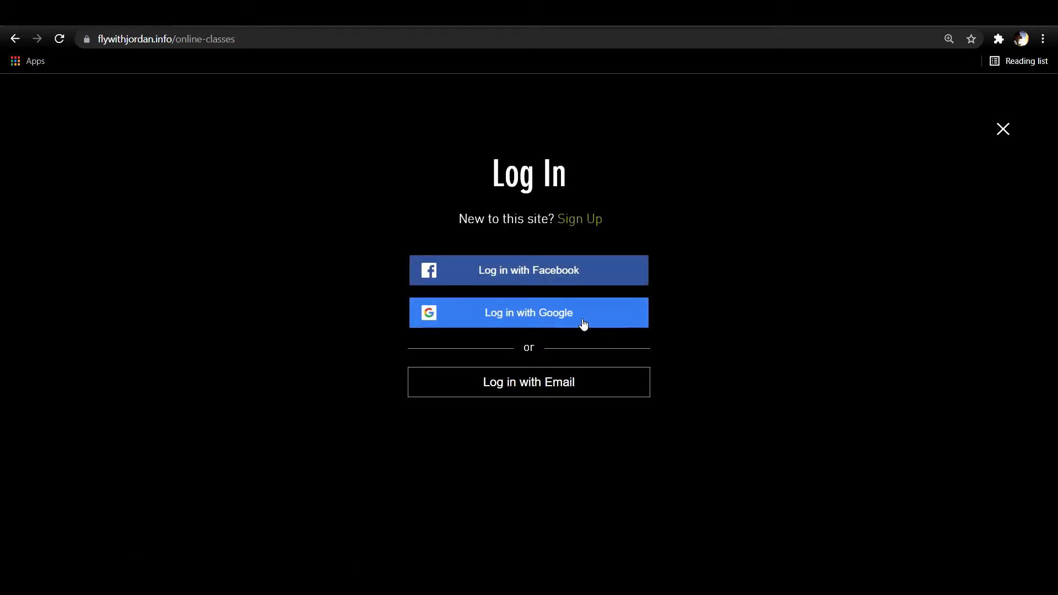
left_click(528, 312)
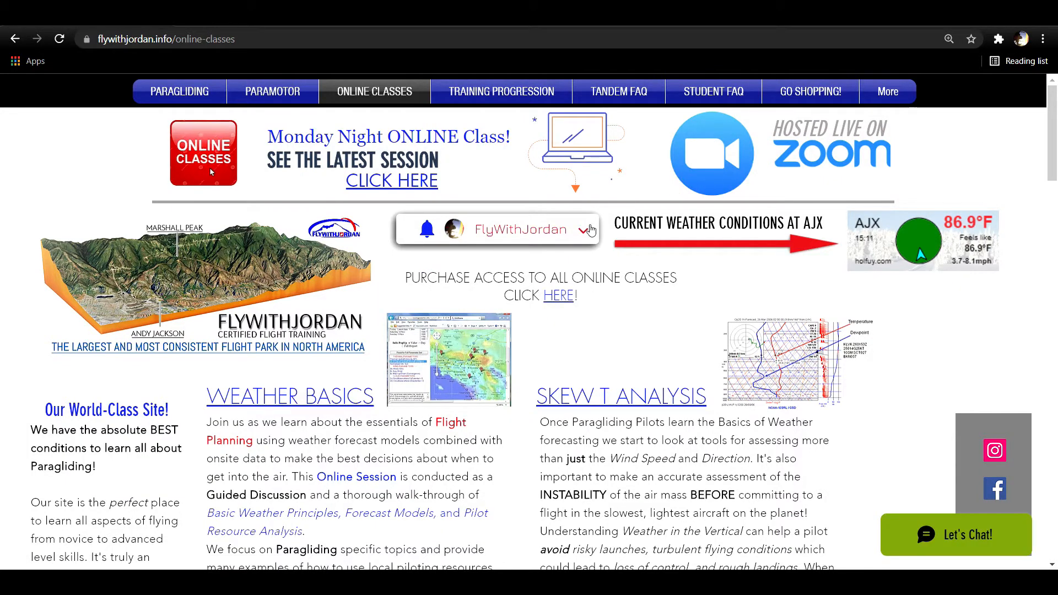
Reach the Student Resources page from the signed-in member's profile menu
left_click(585, 230)
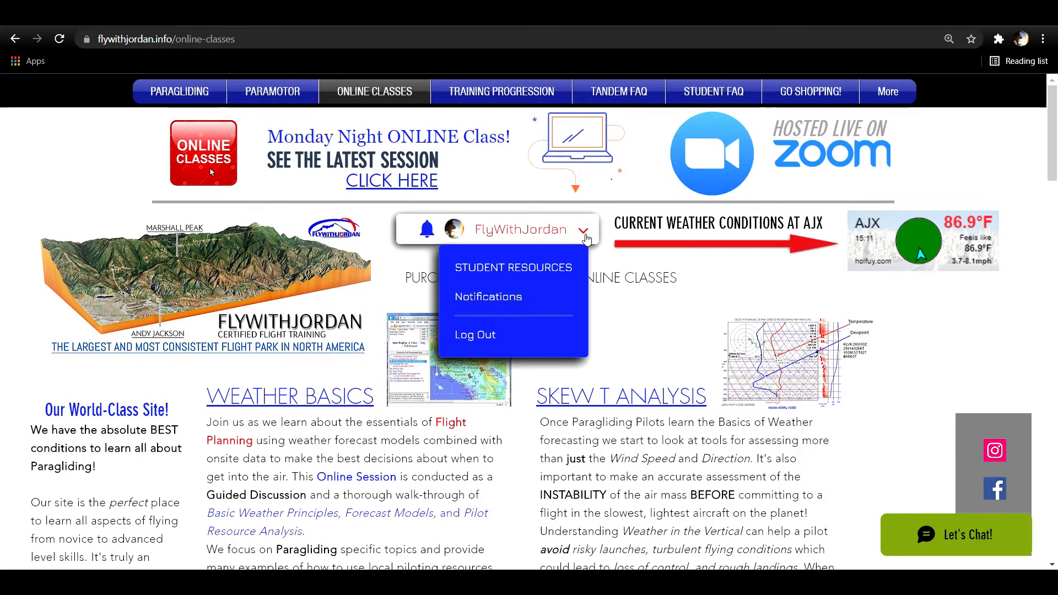
left_click(512, 267)
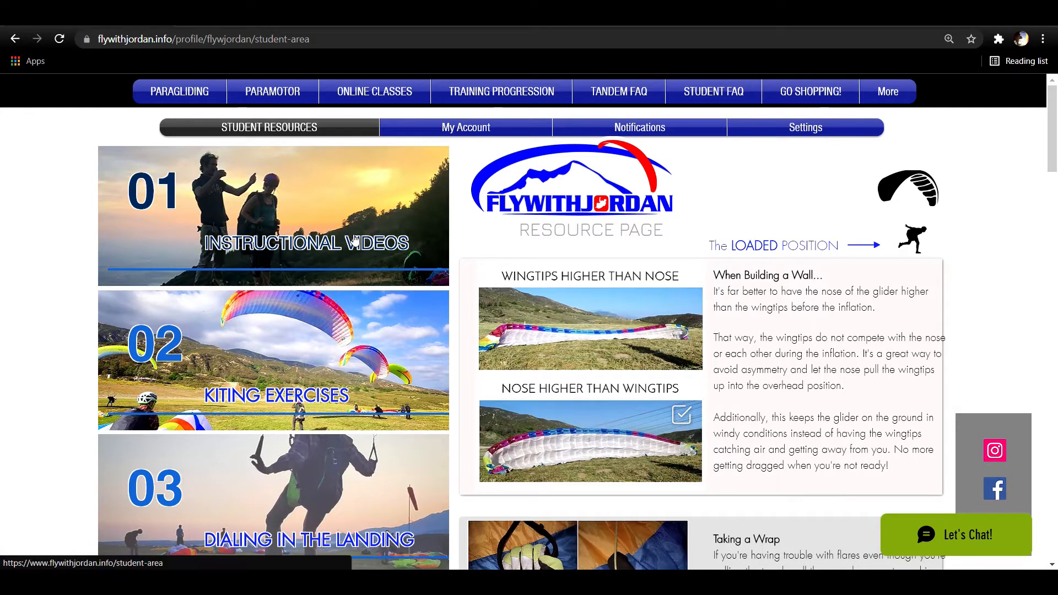
mouse_move(335, 387)
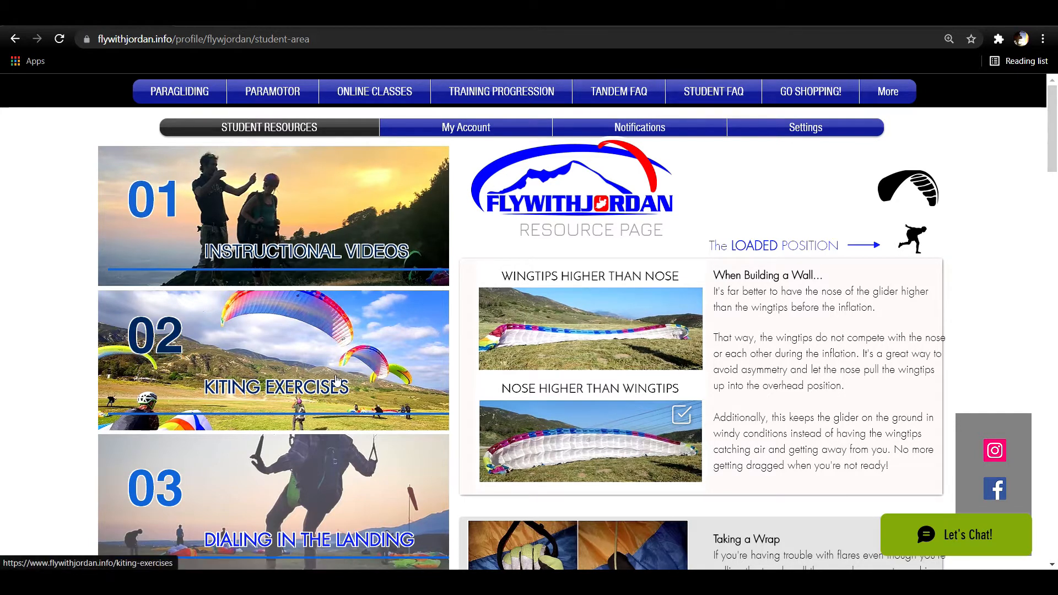
Scroll through the resources list and PG course mind map toward the Instructional Videos section
scroll("down", 3)
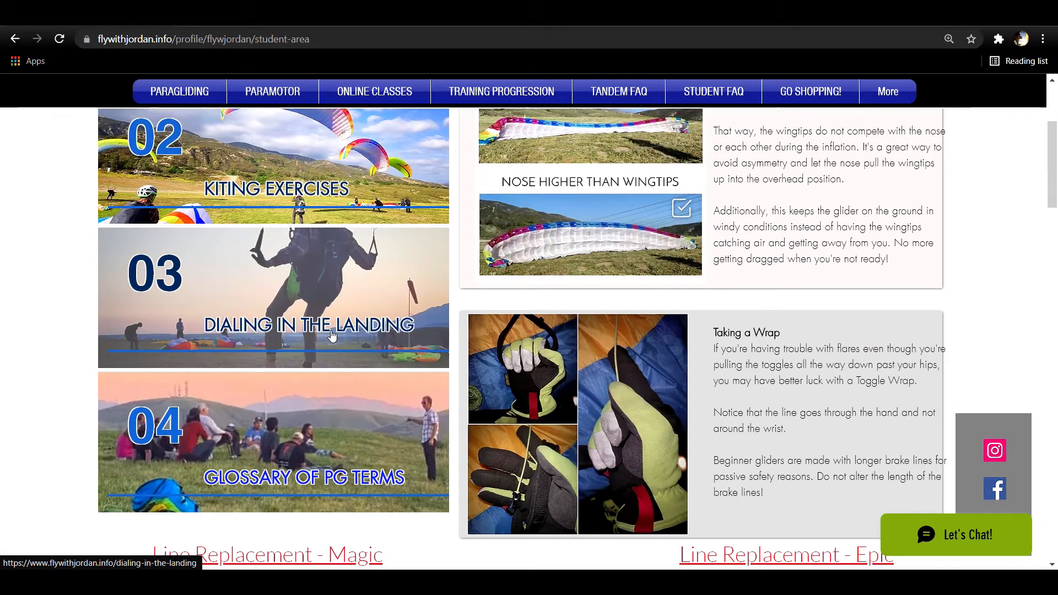
scroll("down", 3)
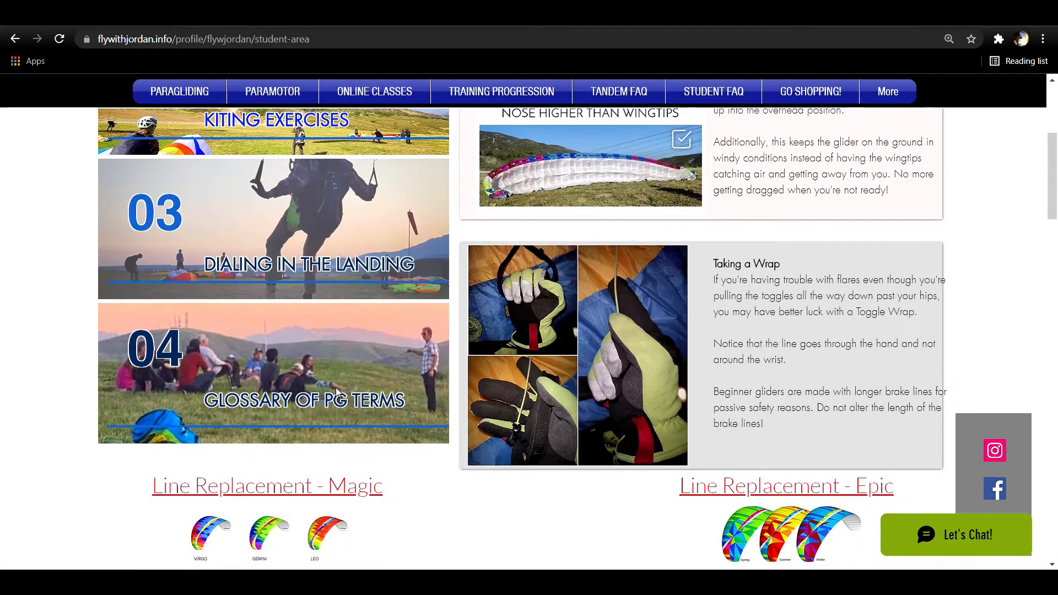
scroll("down", 3)
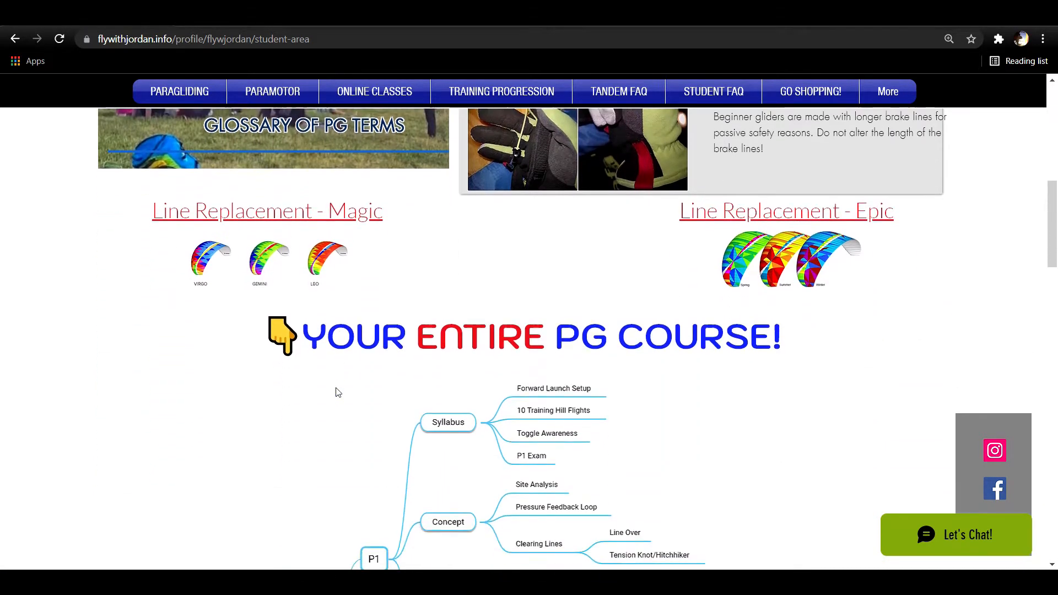
scroll("down", 3)
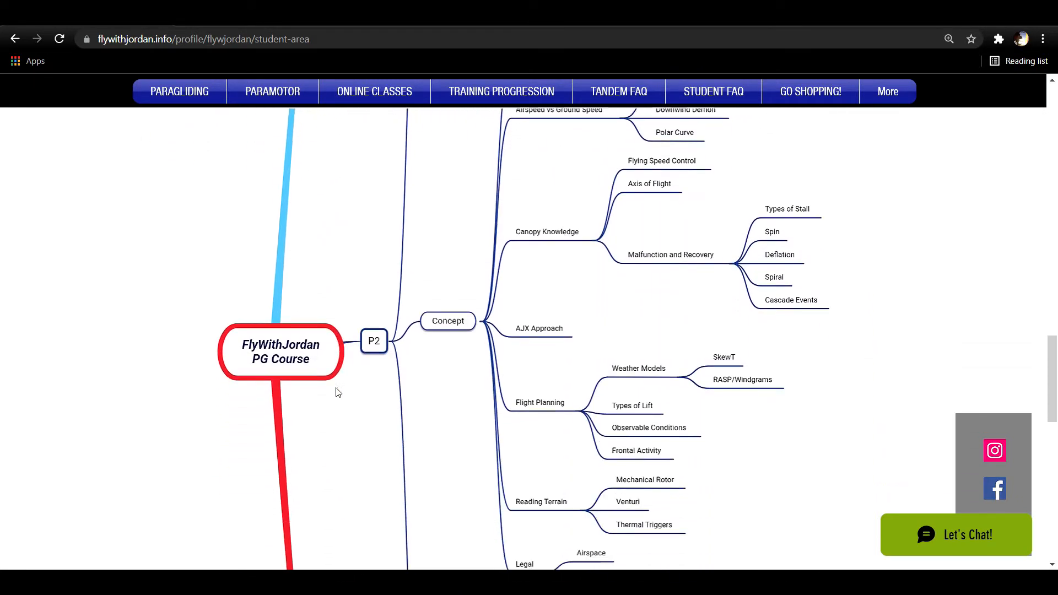
scroll("down", 3)
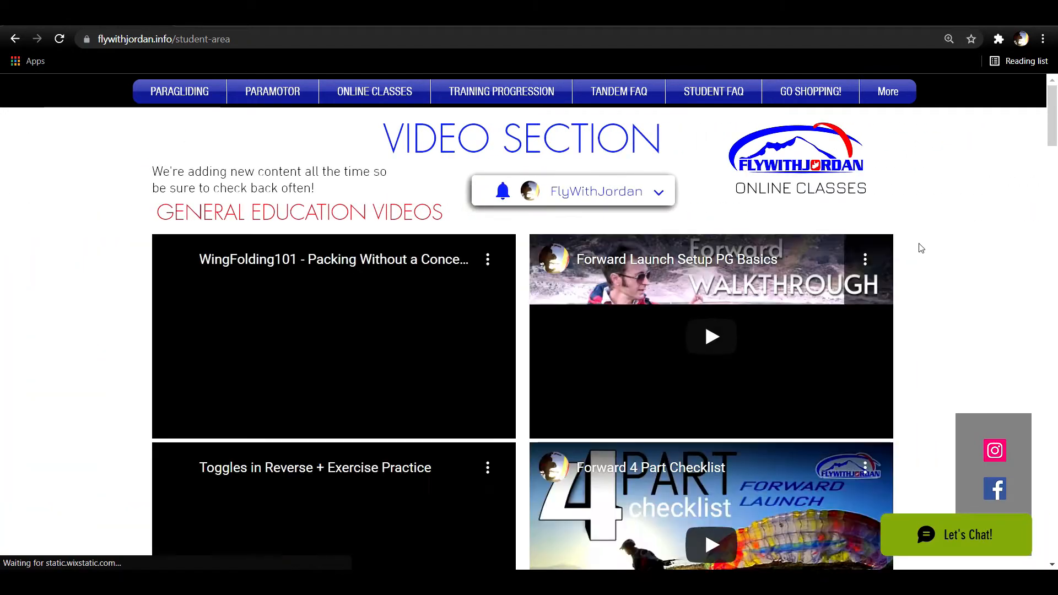
scroll("down", 3)
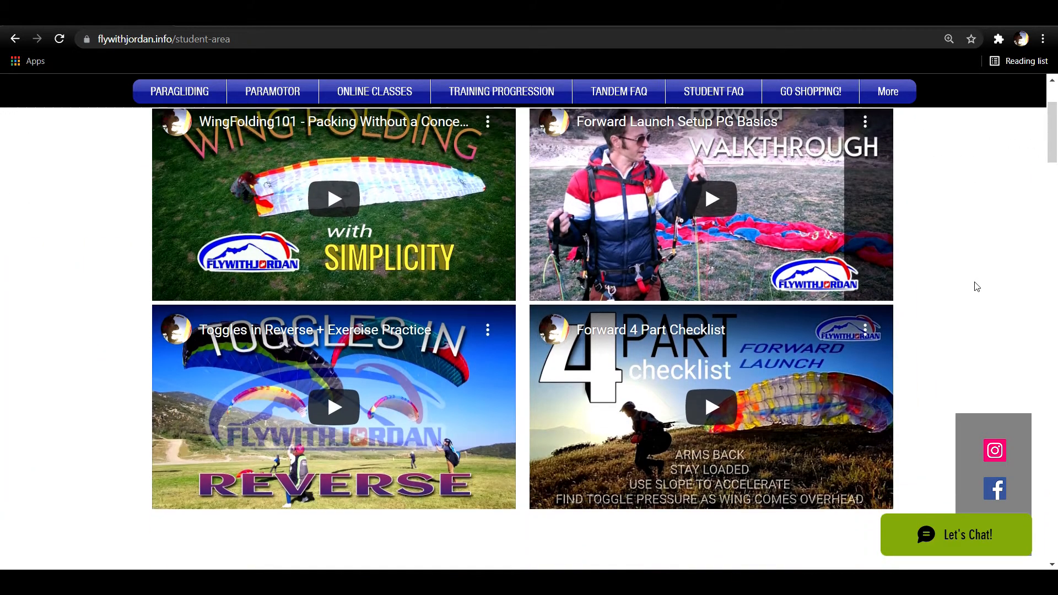
scroll("down", 3)
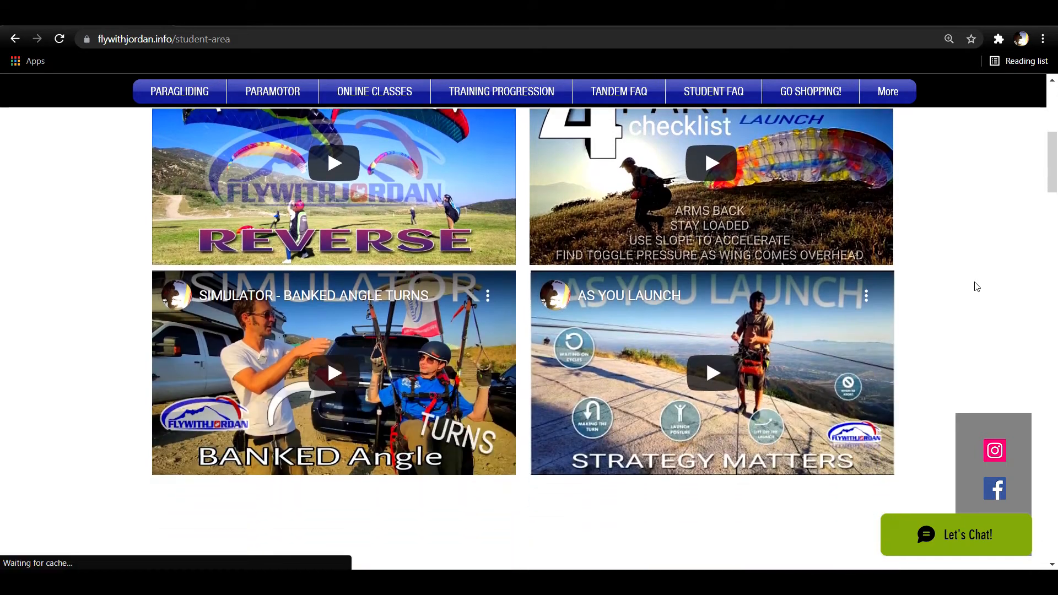
scroll("down", 3)
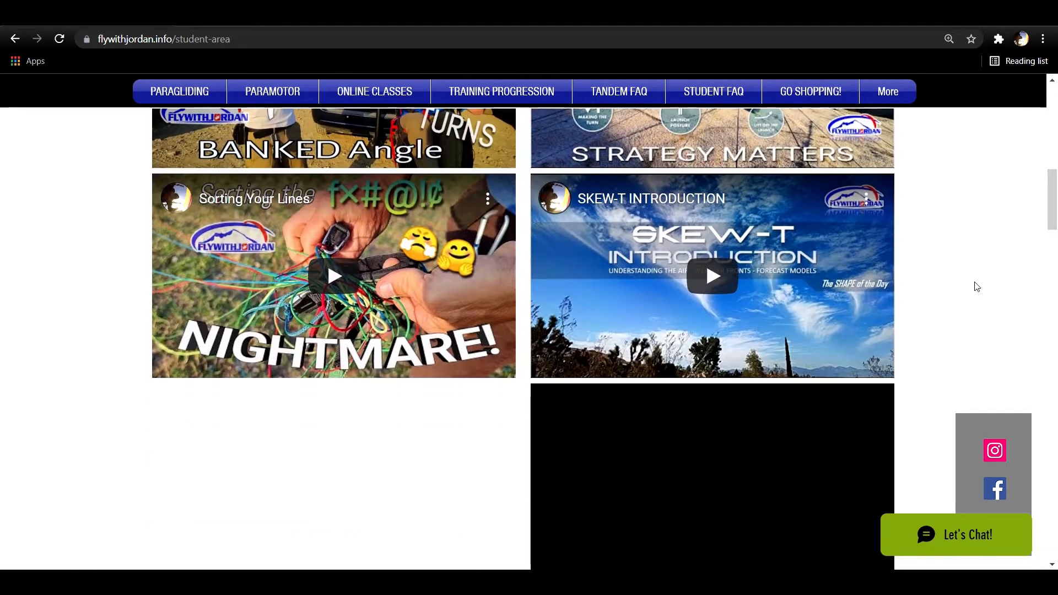
scroll("down", 3)
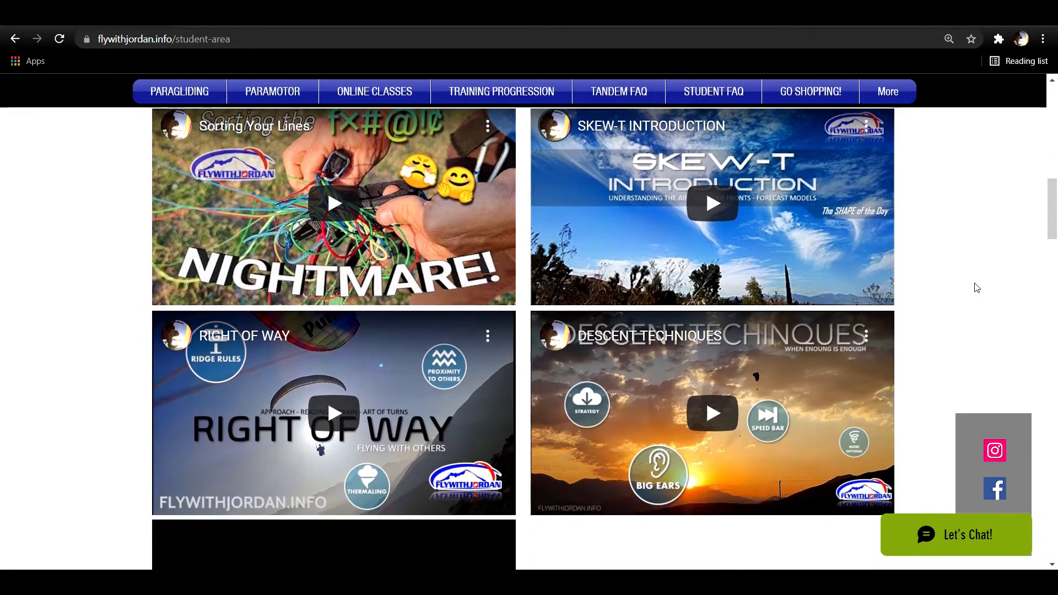
scroll("down", 3)
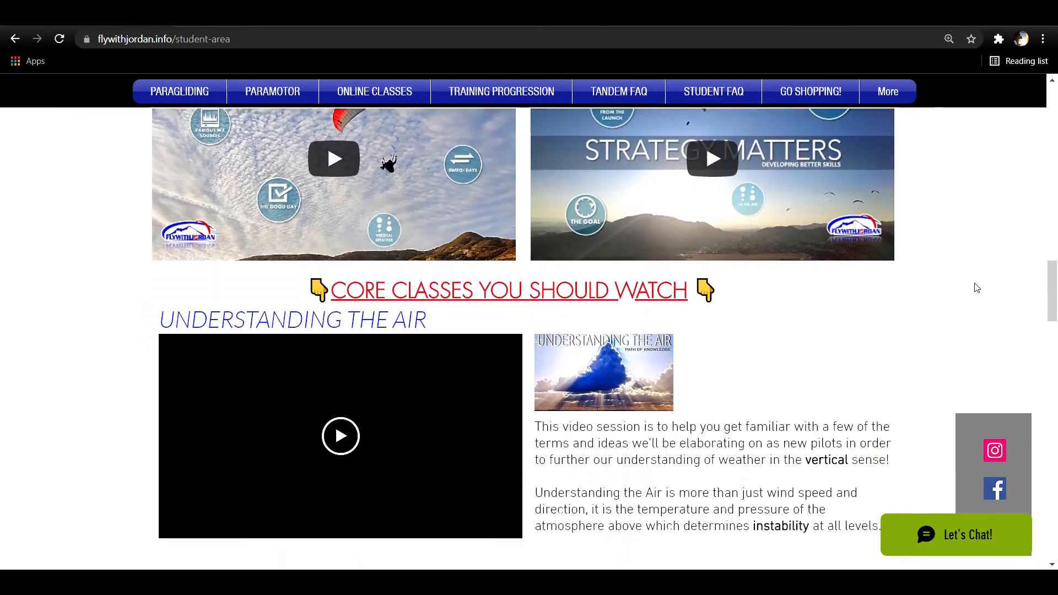
scroll("down", 3)
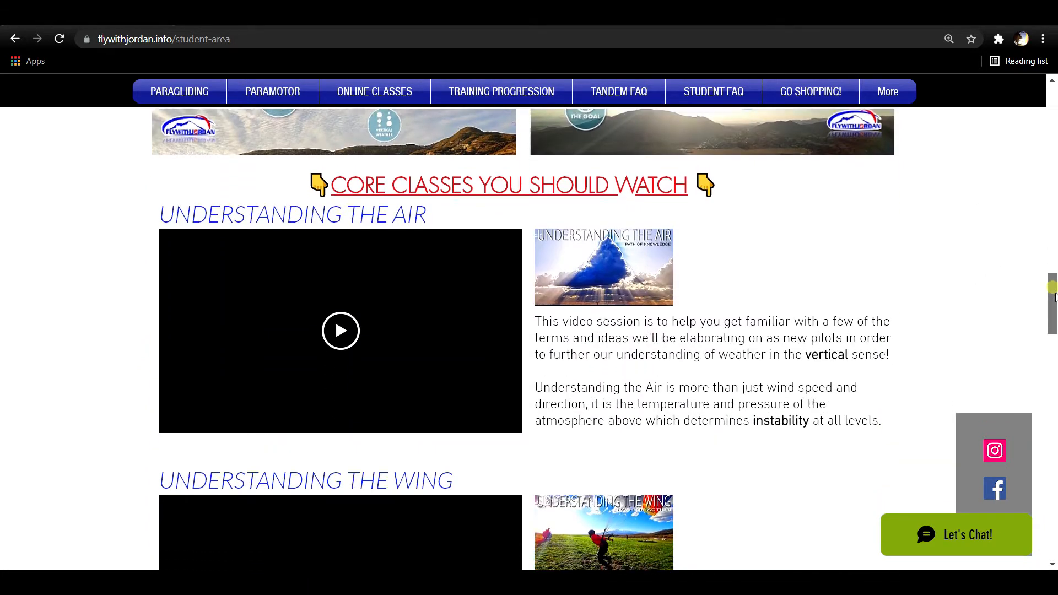
scroll("down", 3)
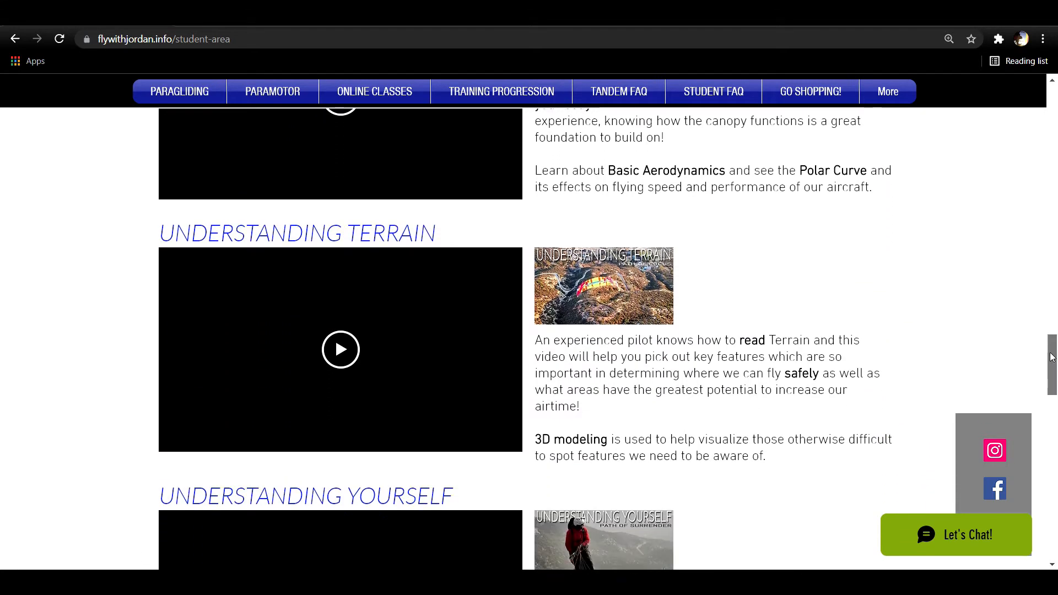
scroll("down", 3)
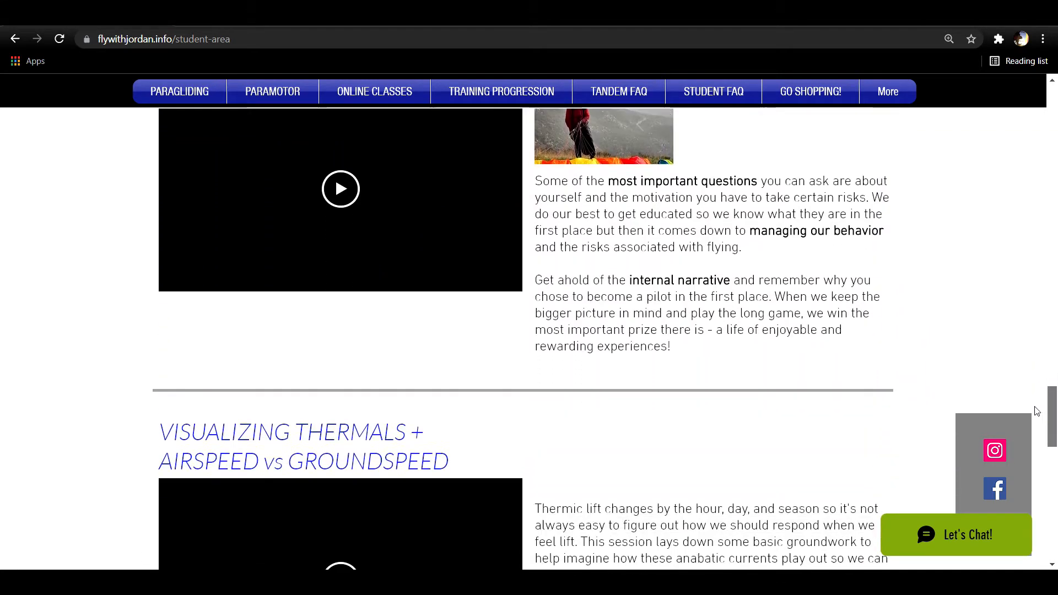
scroll("down", 3)
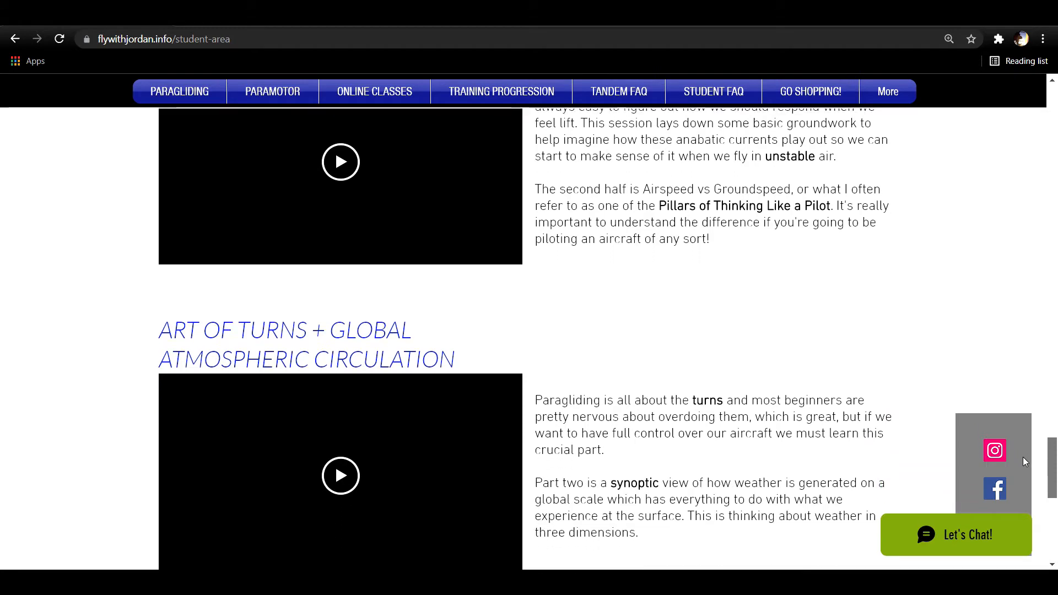
scroll("down", 3)
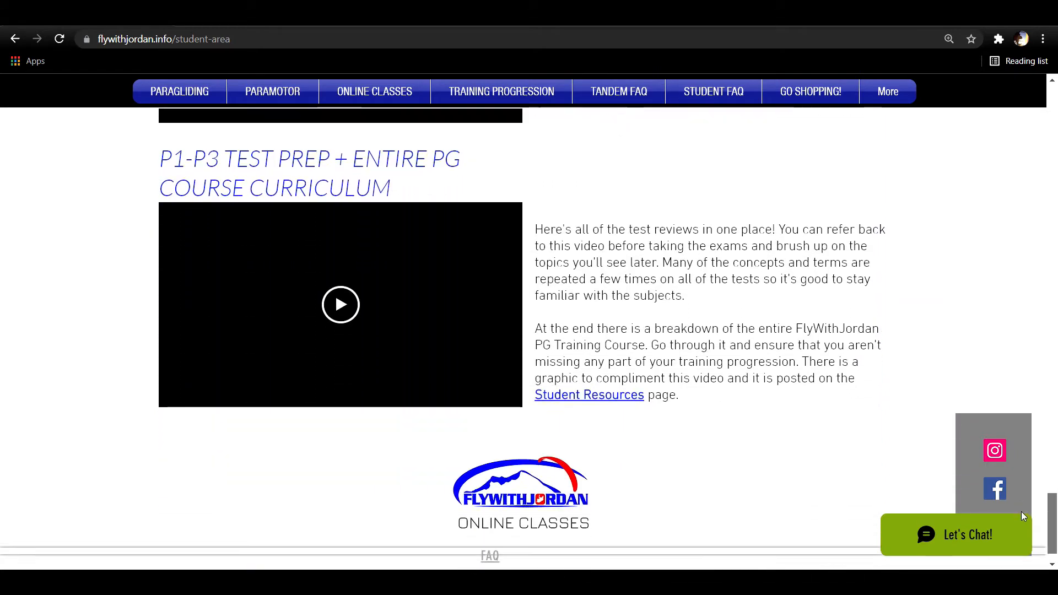
scroll("up", 3)
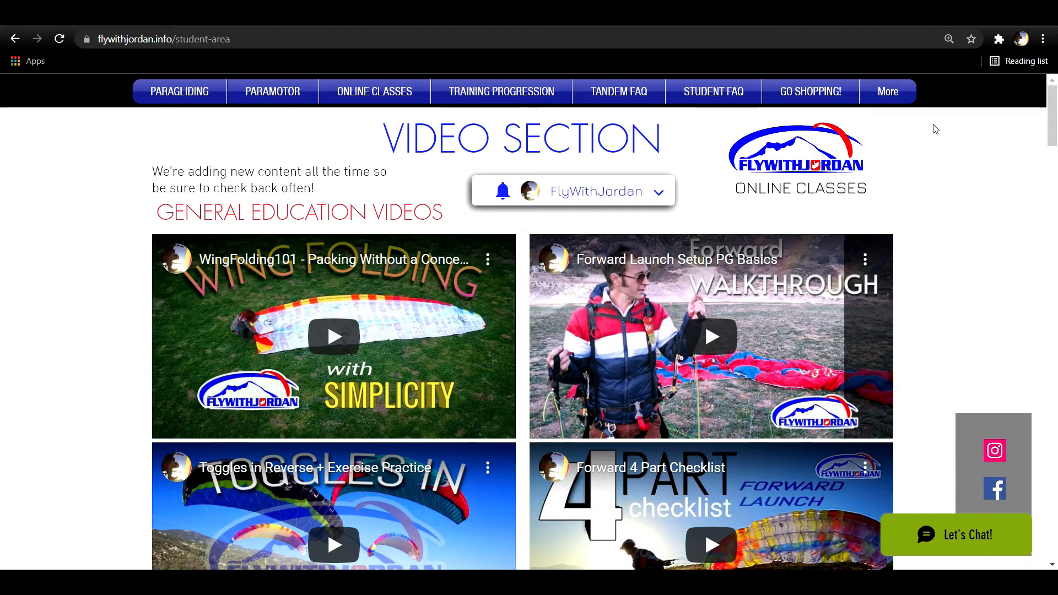
Scroll down through the general education videos in the Video Section
scroll("down", 3)
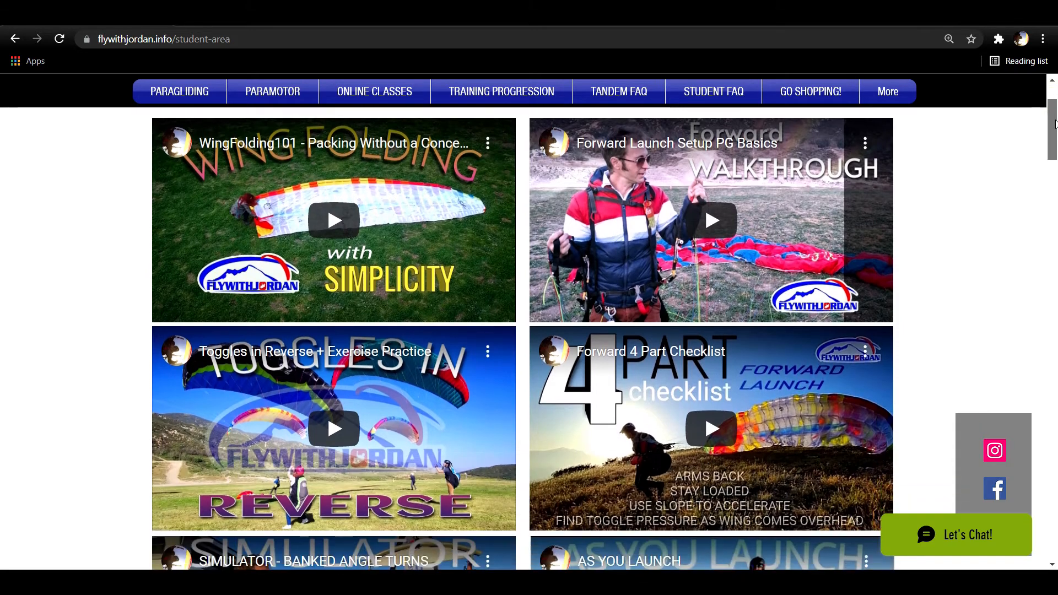
scroll("down", 3)
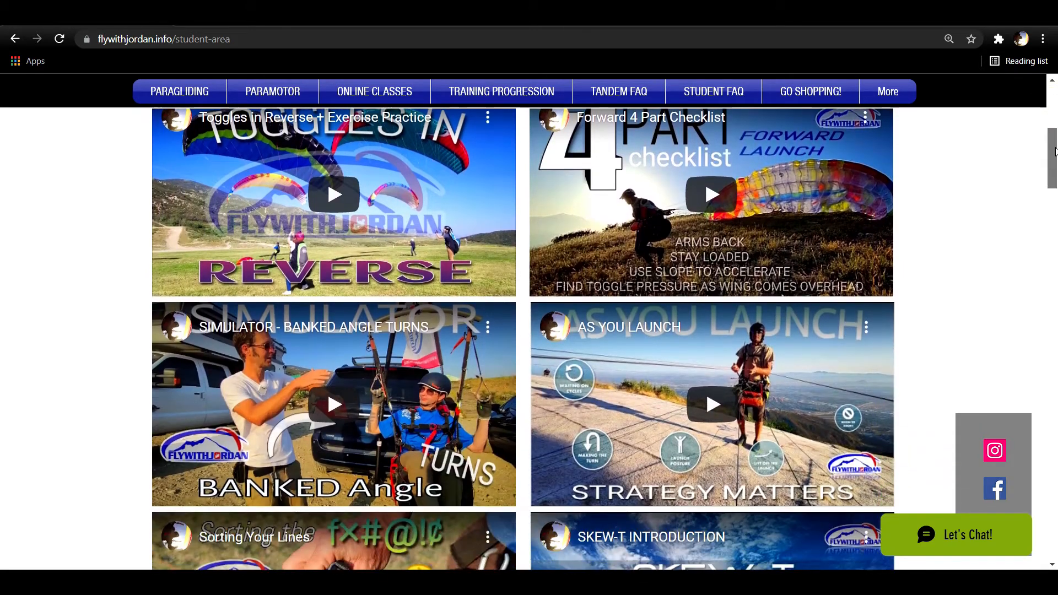
scroll("down", 3)
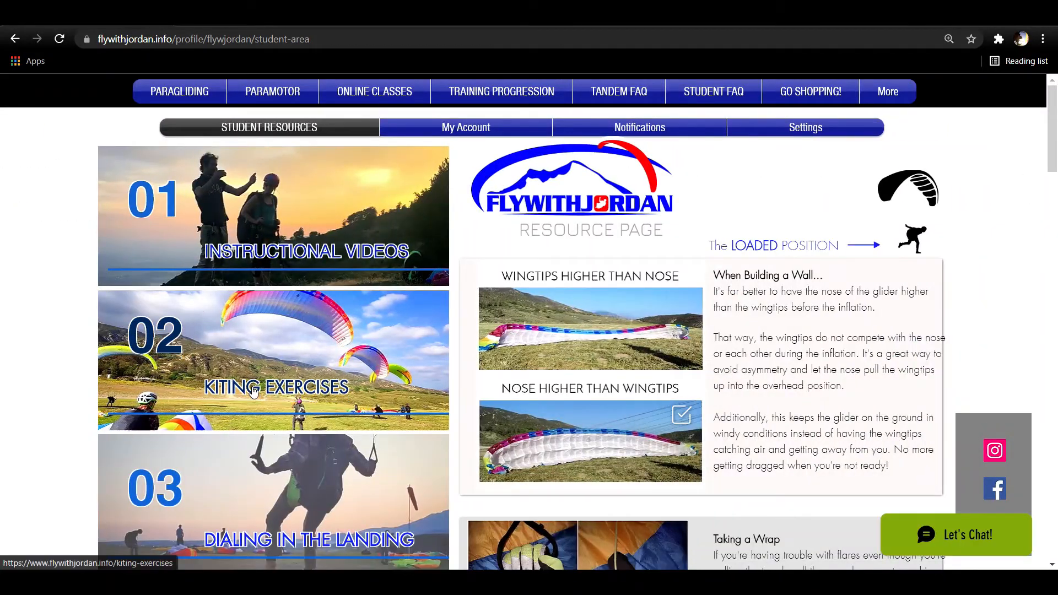
scroll("down", 3)
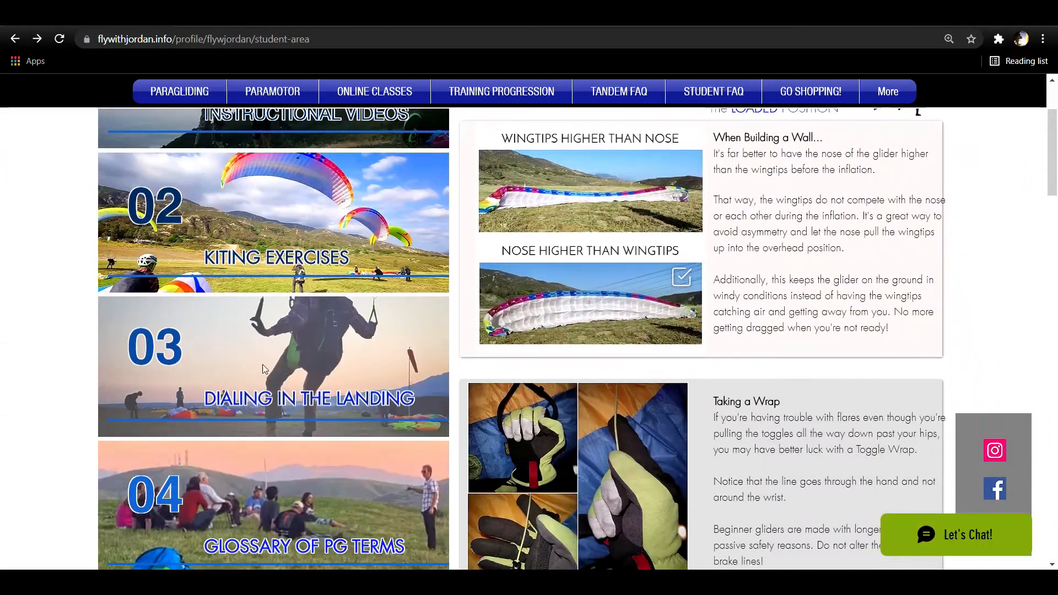
scroll("down", 3)
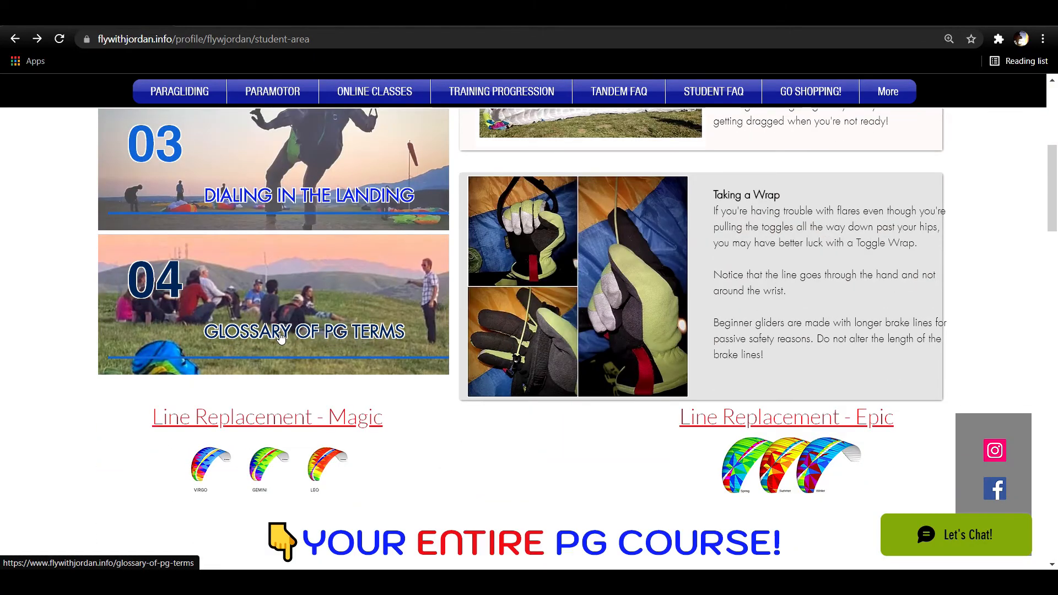